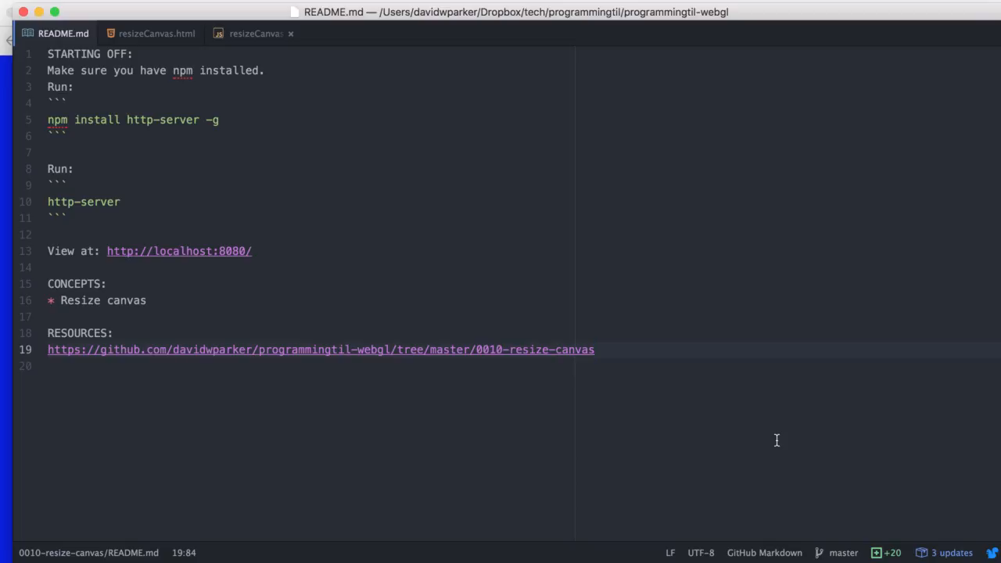
Show the resizeCanvas.html markup with the glcanvas element and glUtils.js/resizeCanvas.js includes
click(594, 350)
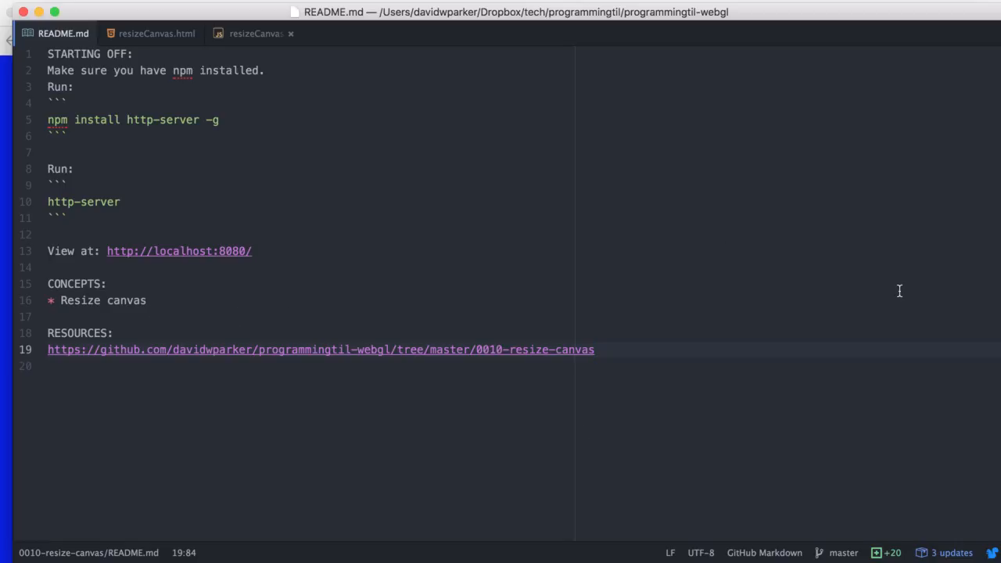
click(156, 33)
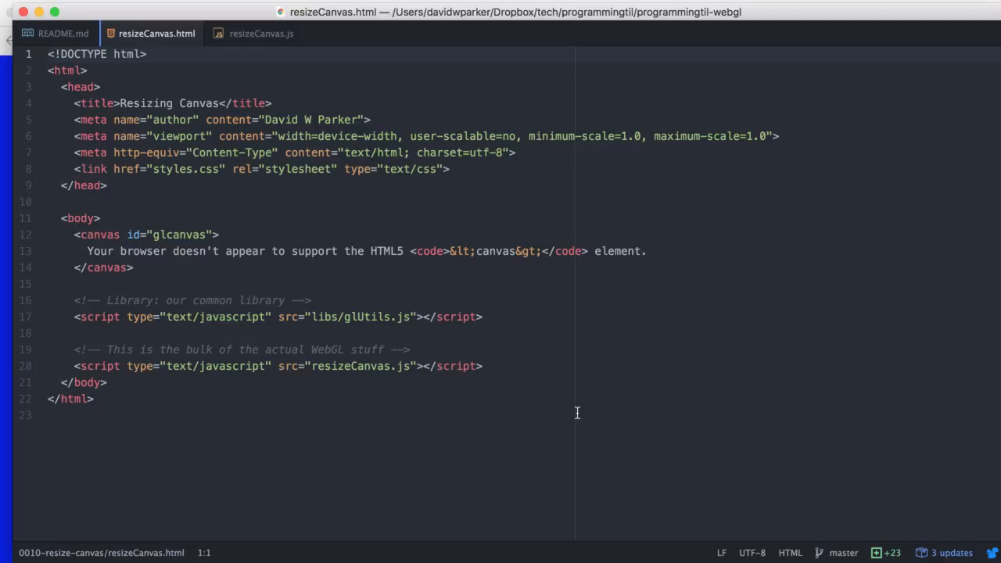
Show resizeCanvas.js and point out the window resize addEventListener line and the gl.viewport call
click(260, 32)
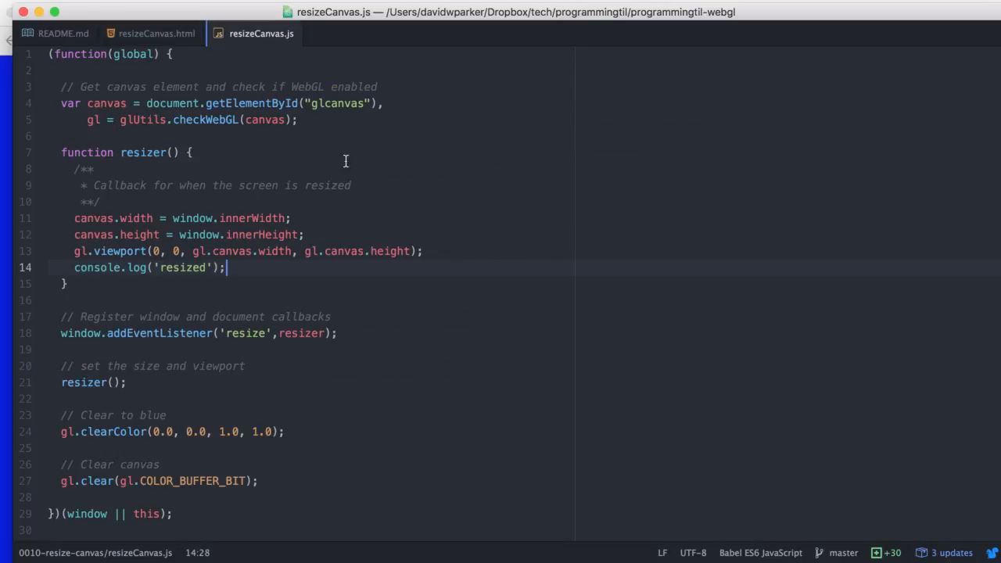
mouse_move(55, 149)
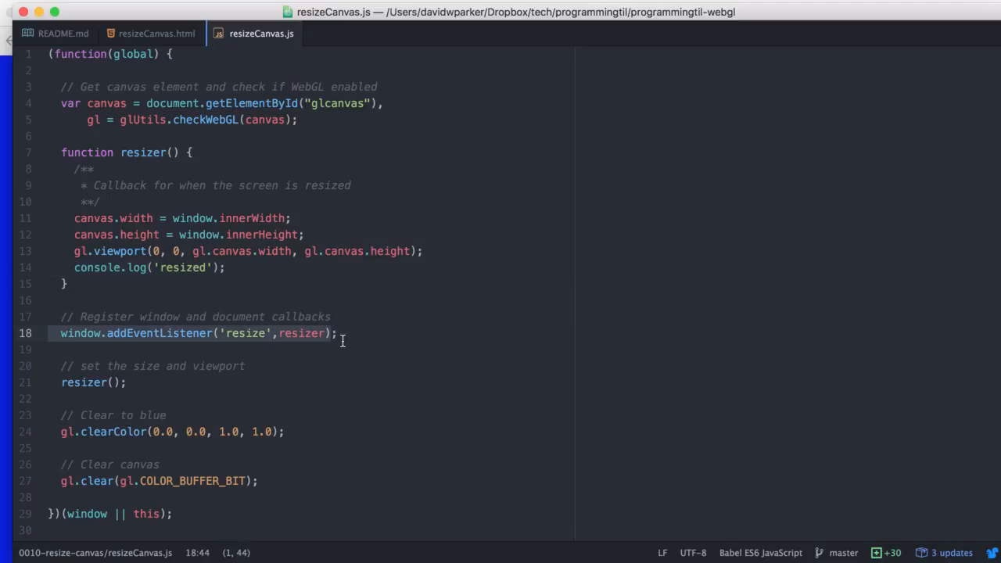
double_click(247, 333)
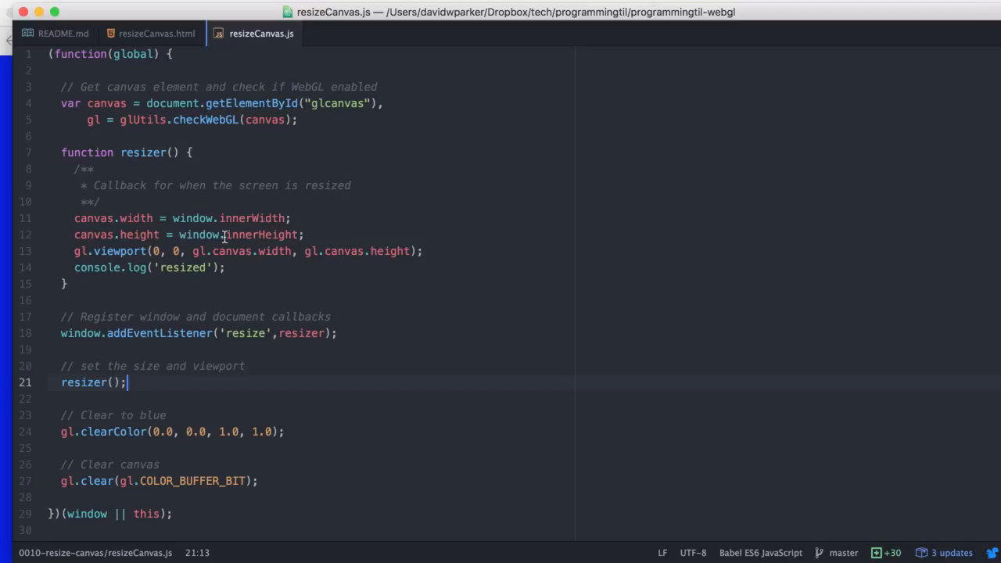
click(75, 250)
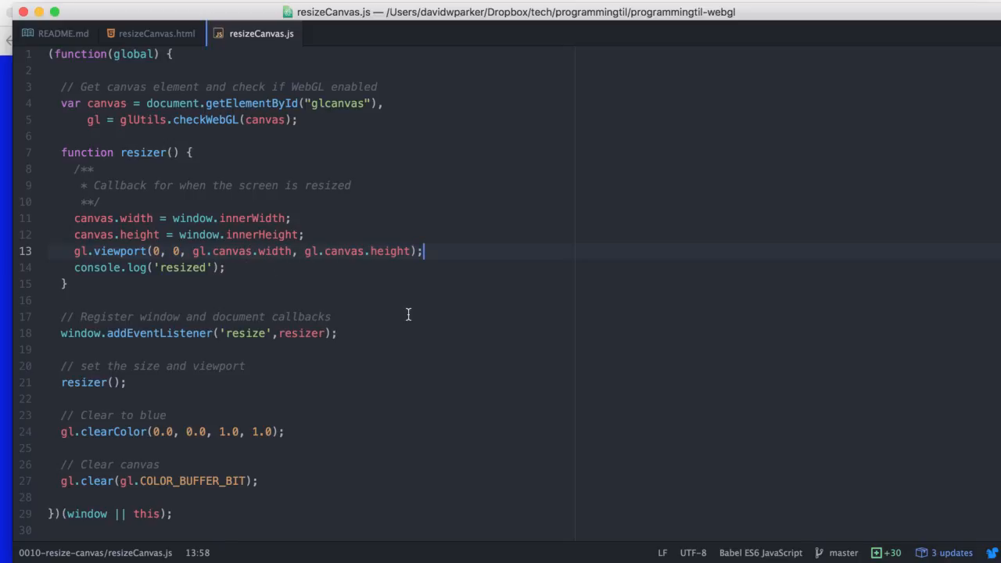
mouse_move(191, 262)
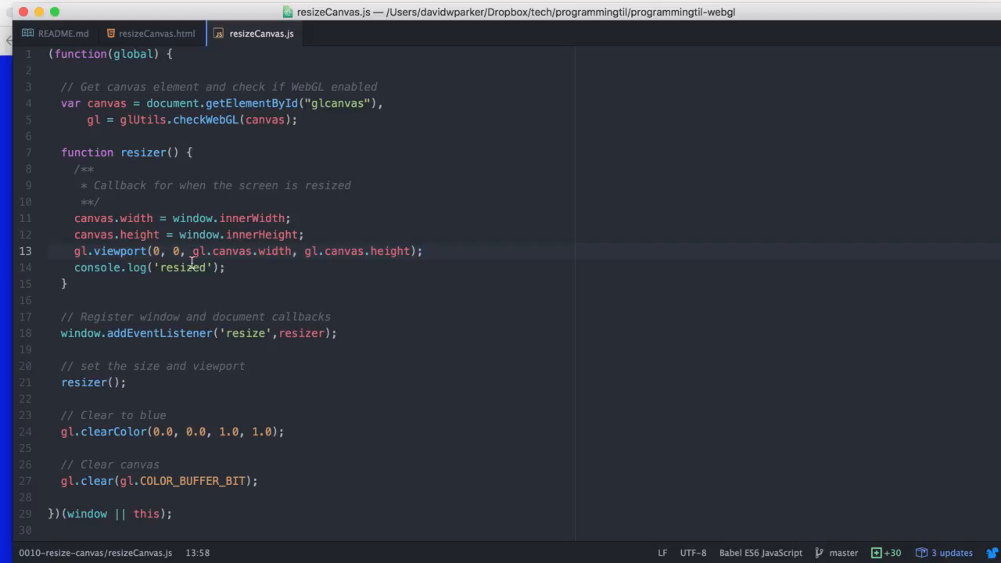